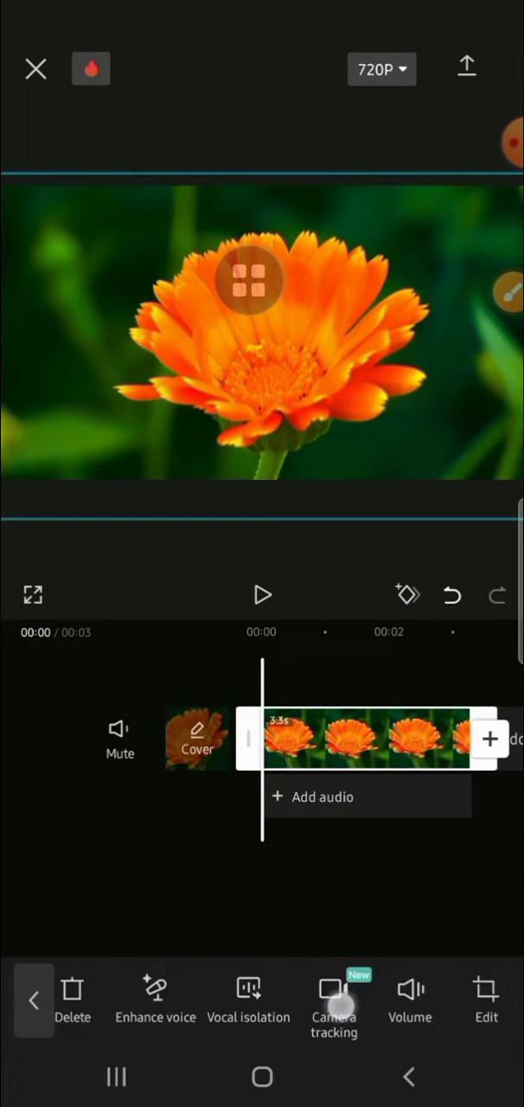
Flip the flower clip horizontally with Mirror so the flower faces the opposite way.
scroll(left, 3)
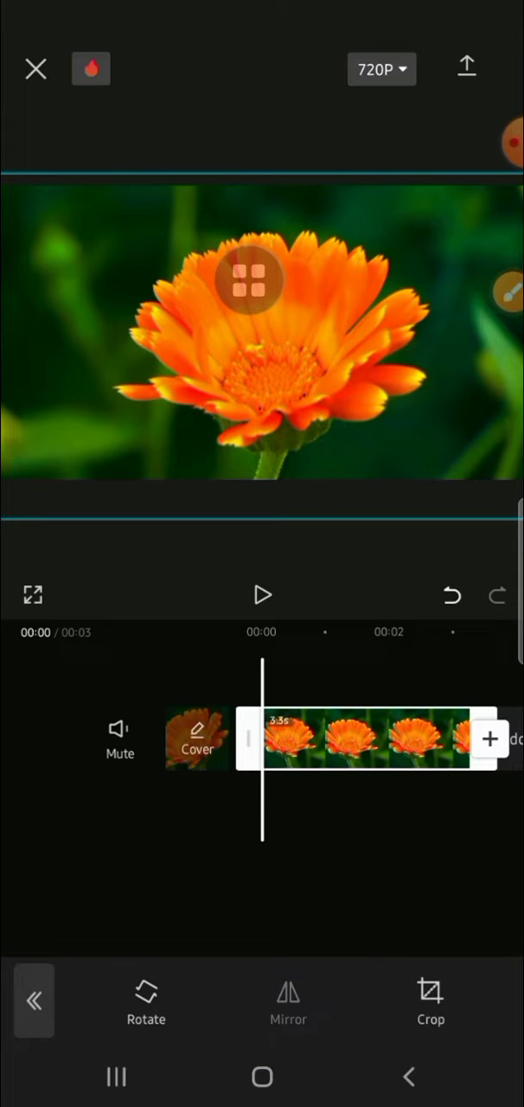
click(287, 1000)
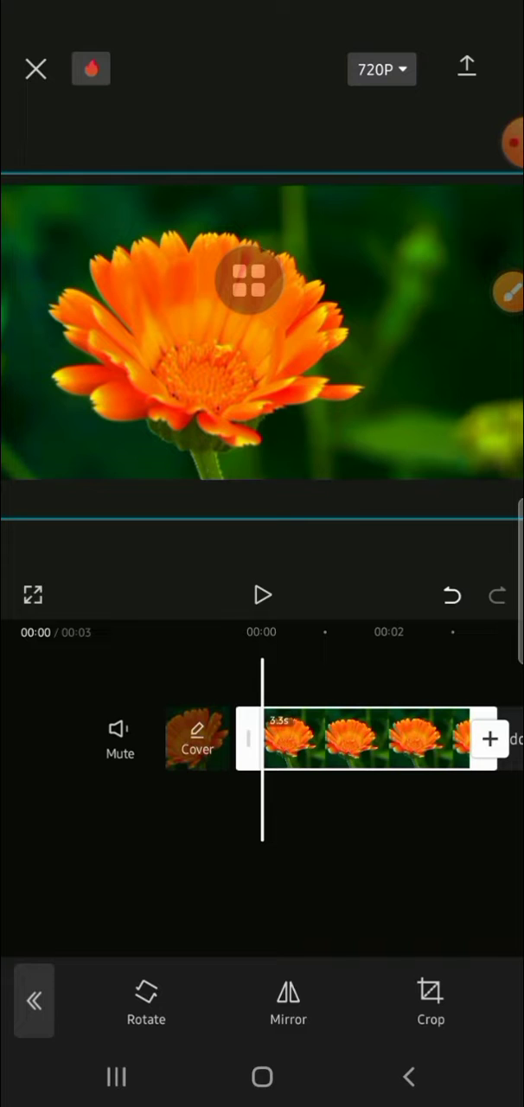
Rotate the mirrored flower clip to a slanted angle, then return to the main toolbar.
click(145, 1003)
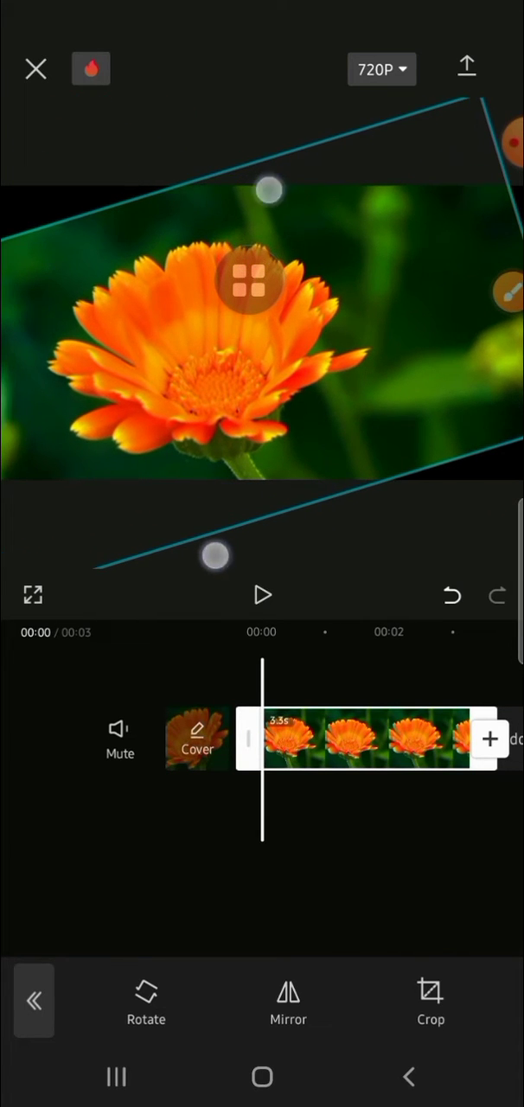
click(33, 1001)
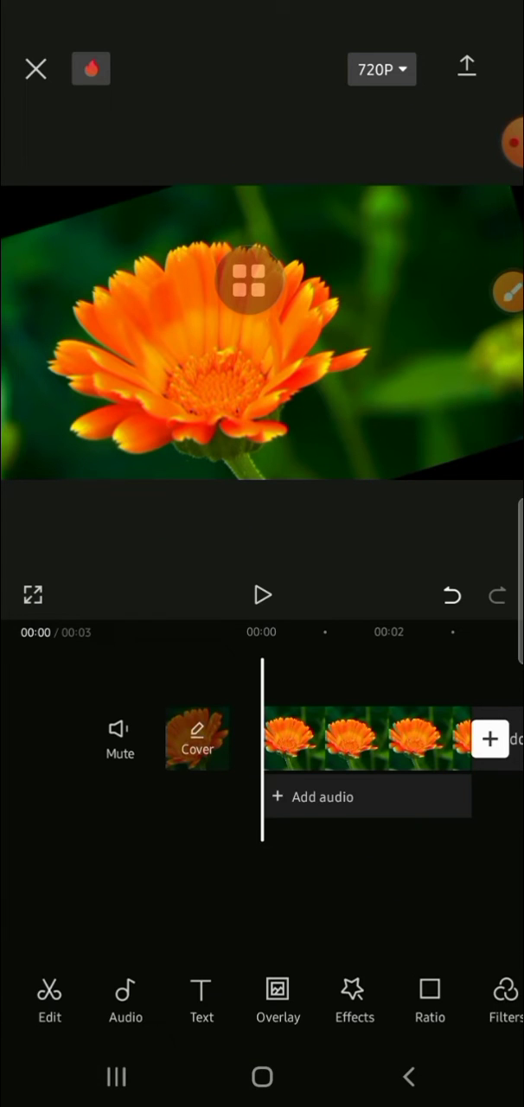